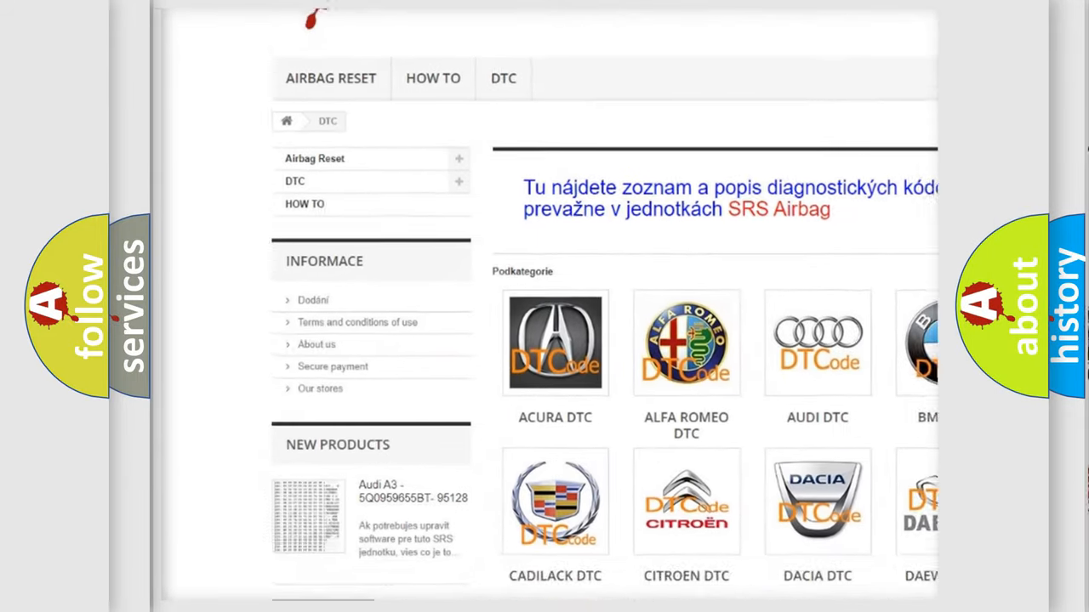
scroll("down", 3)
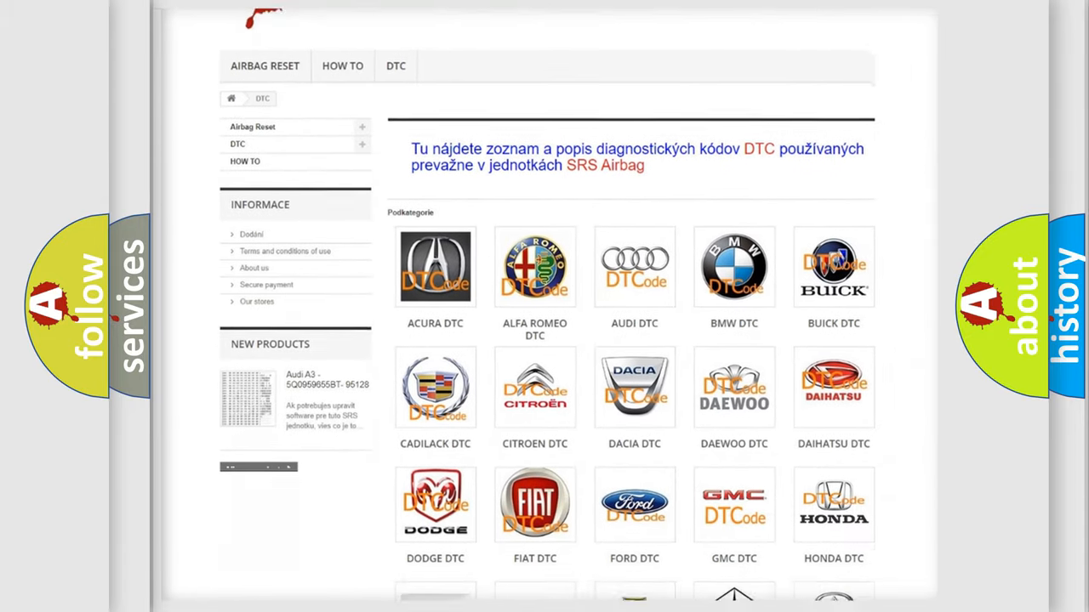
scroll("down", 3)
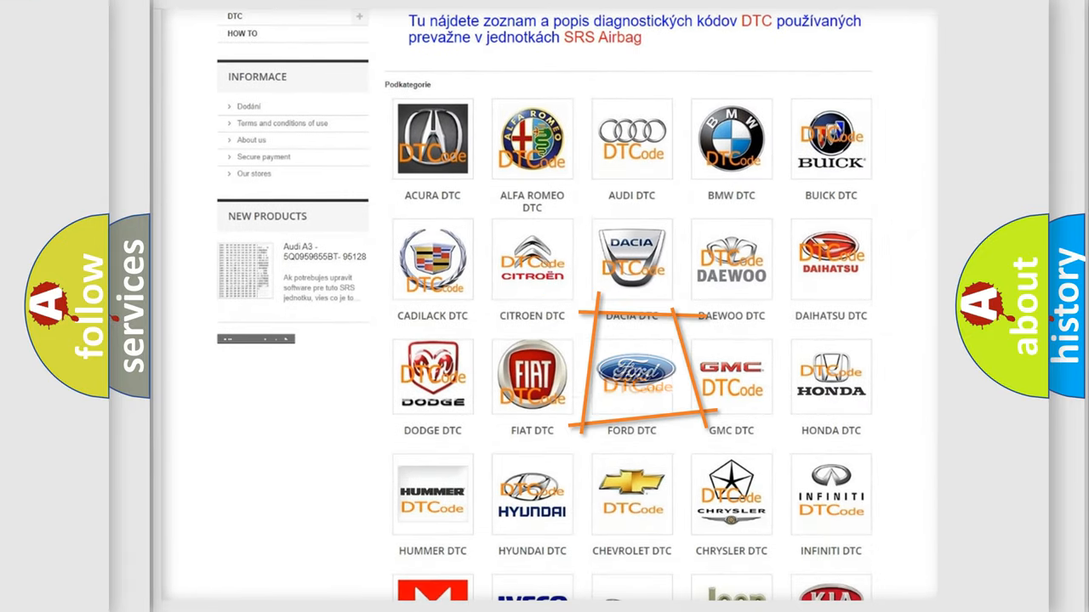